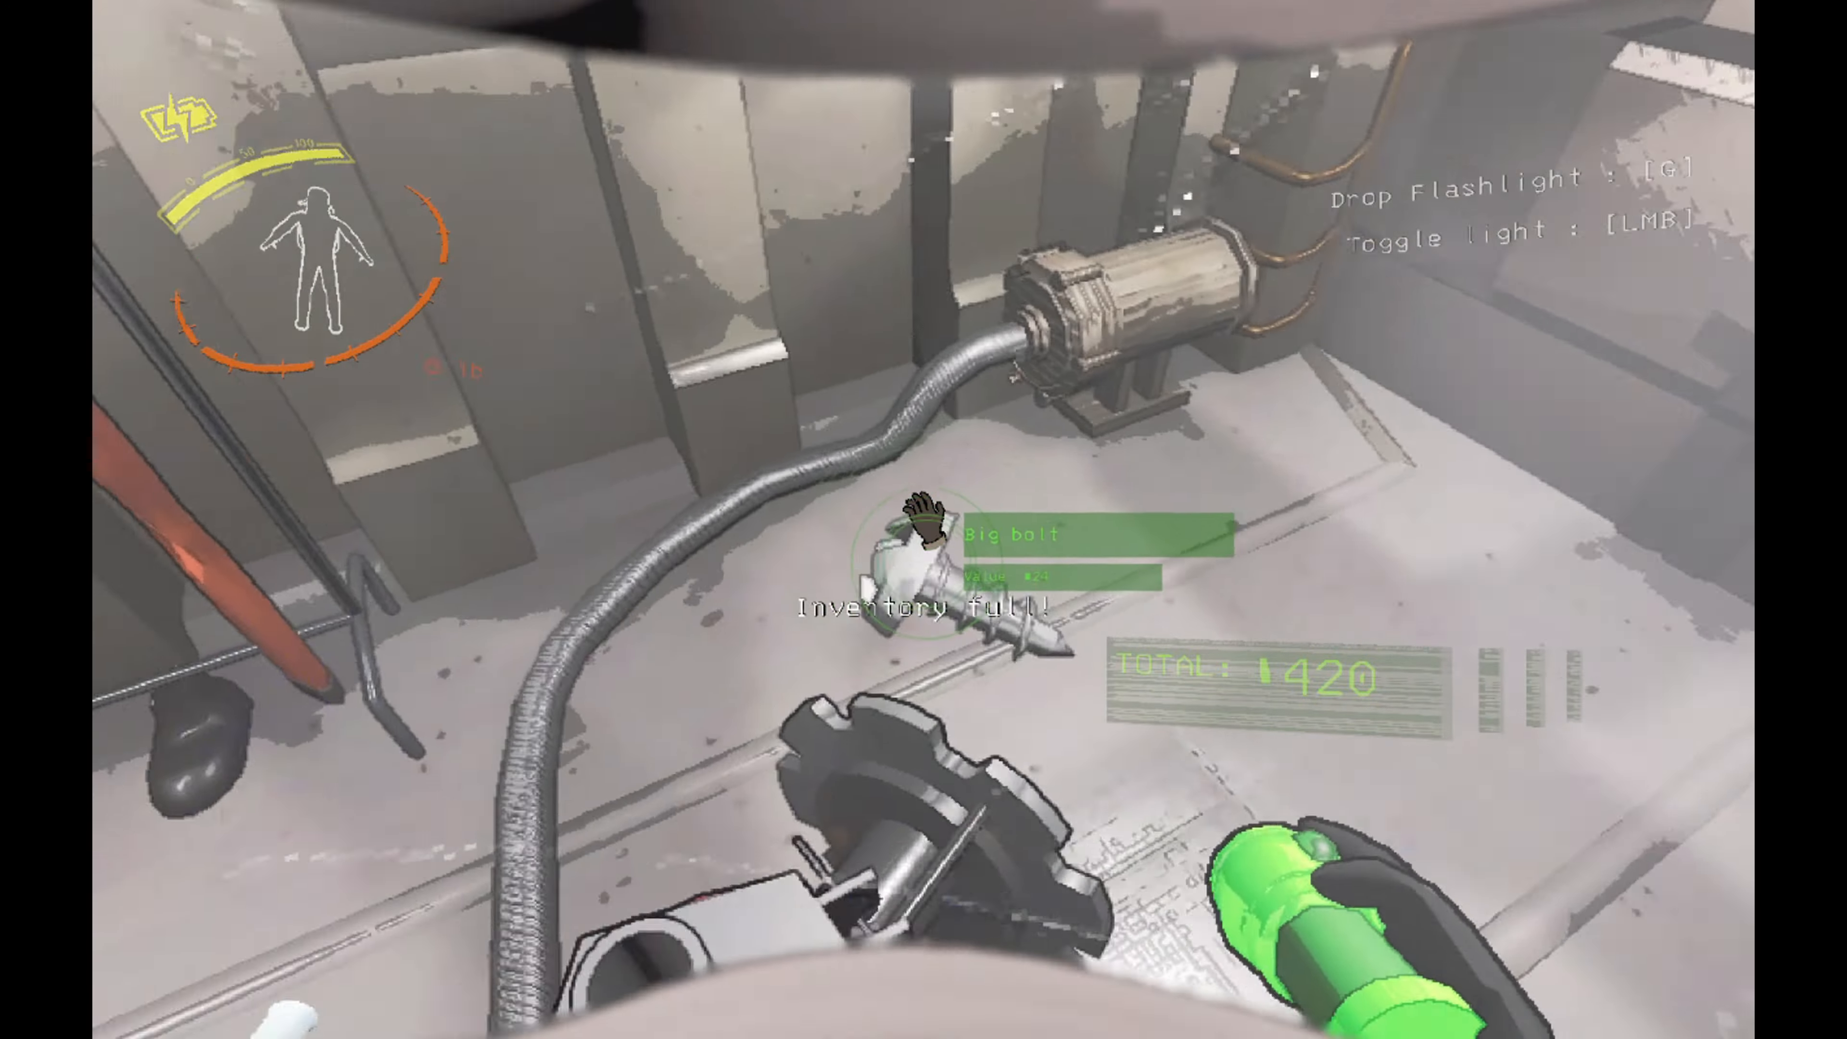
mouse_move(924, 519)
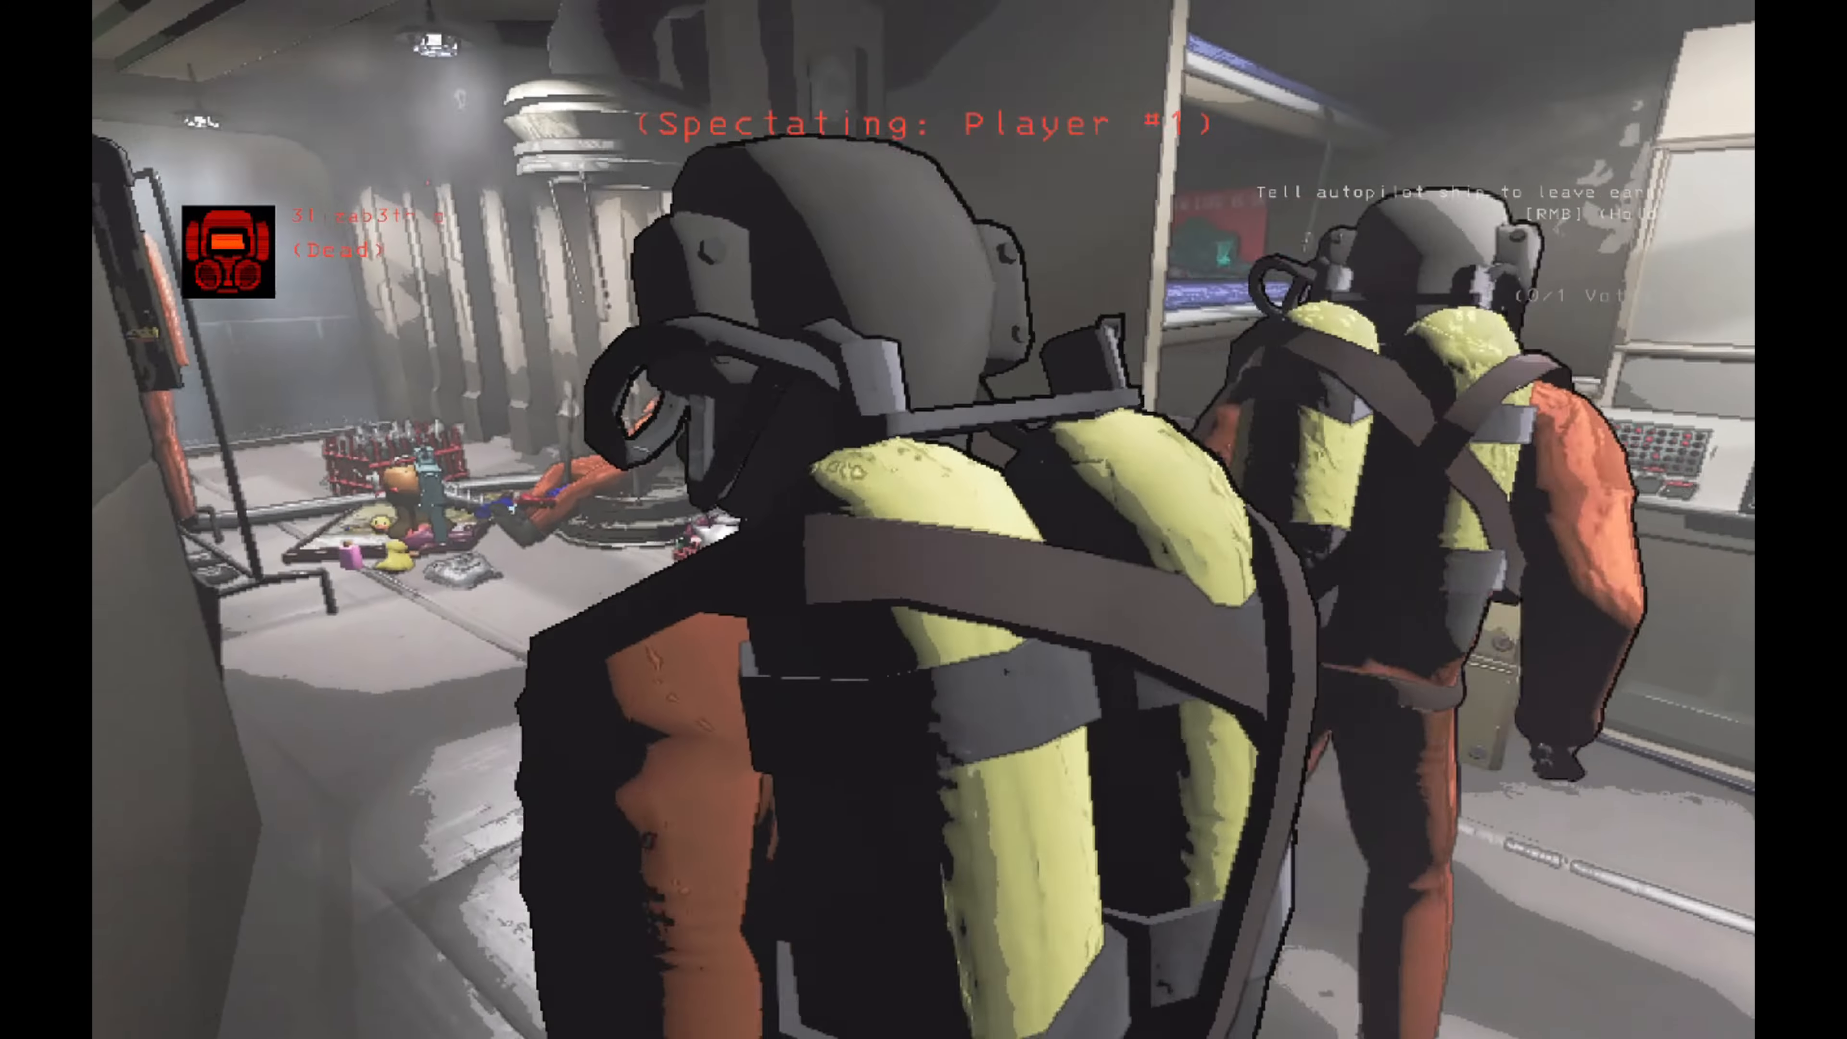
mouse_move(923, 519)
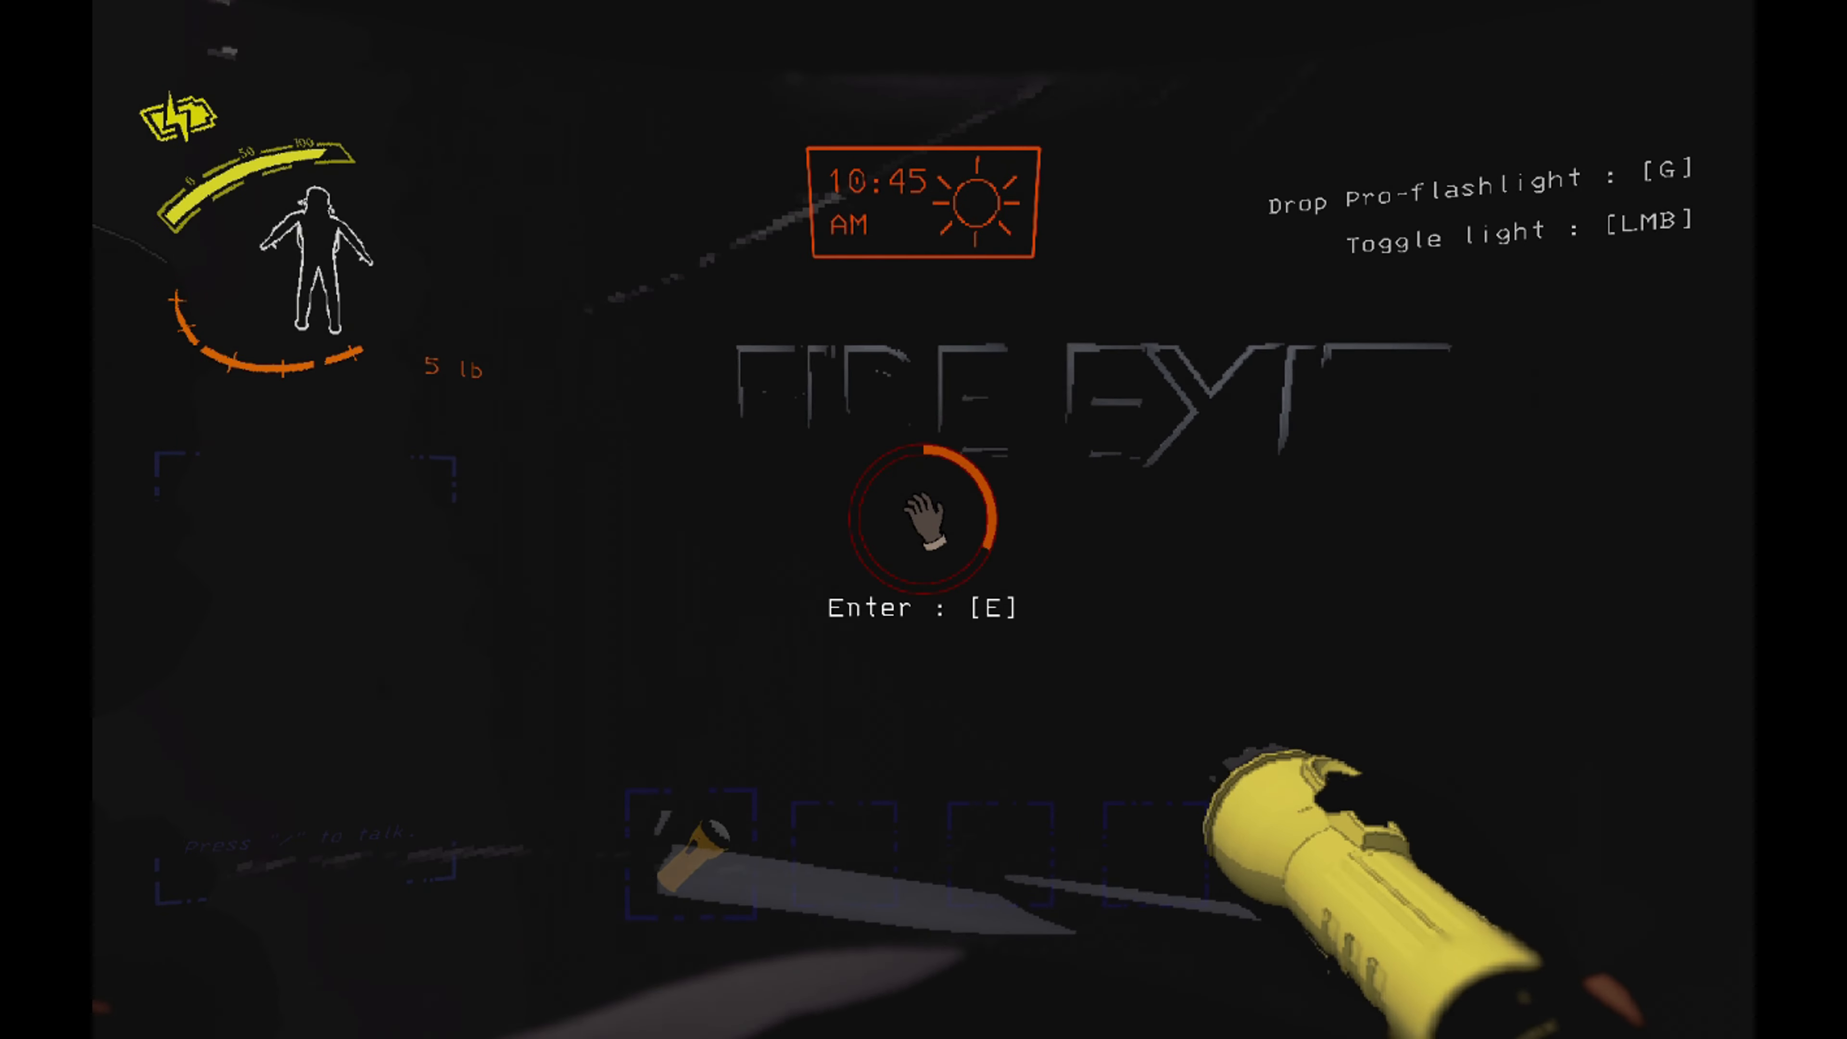
key(e)
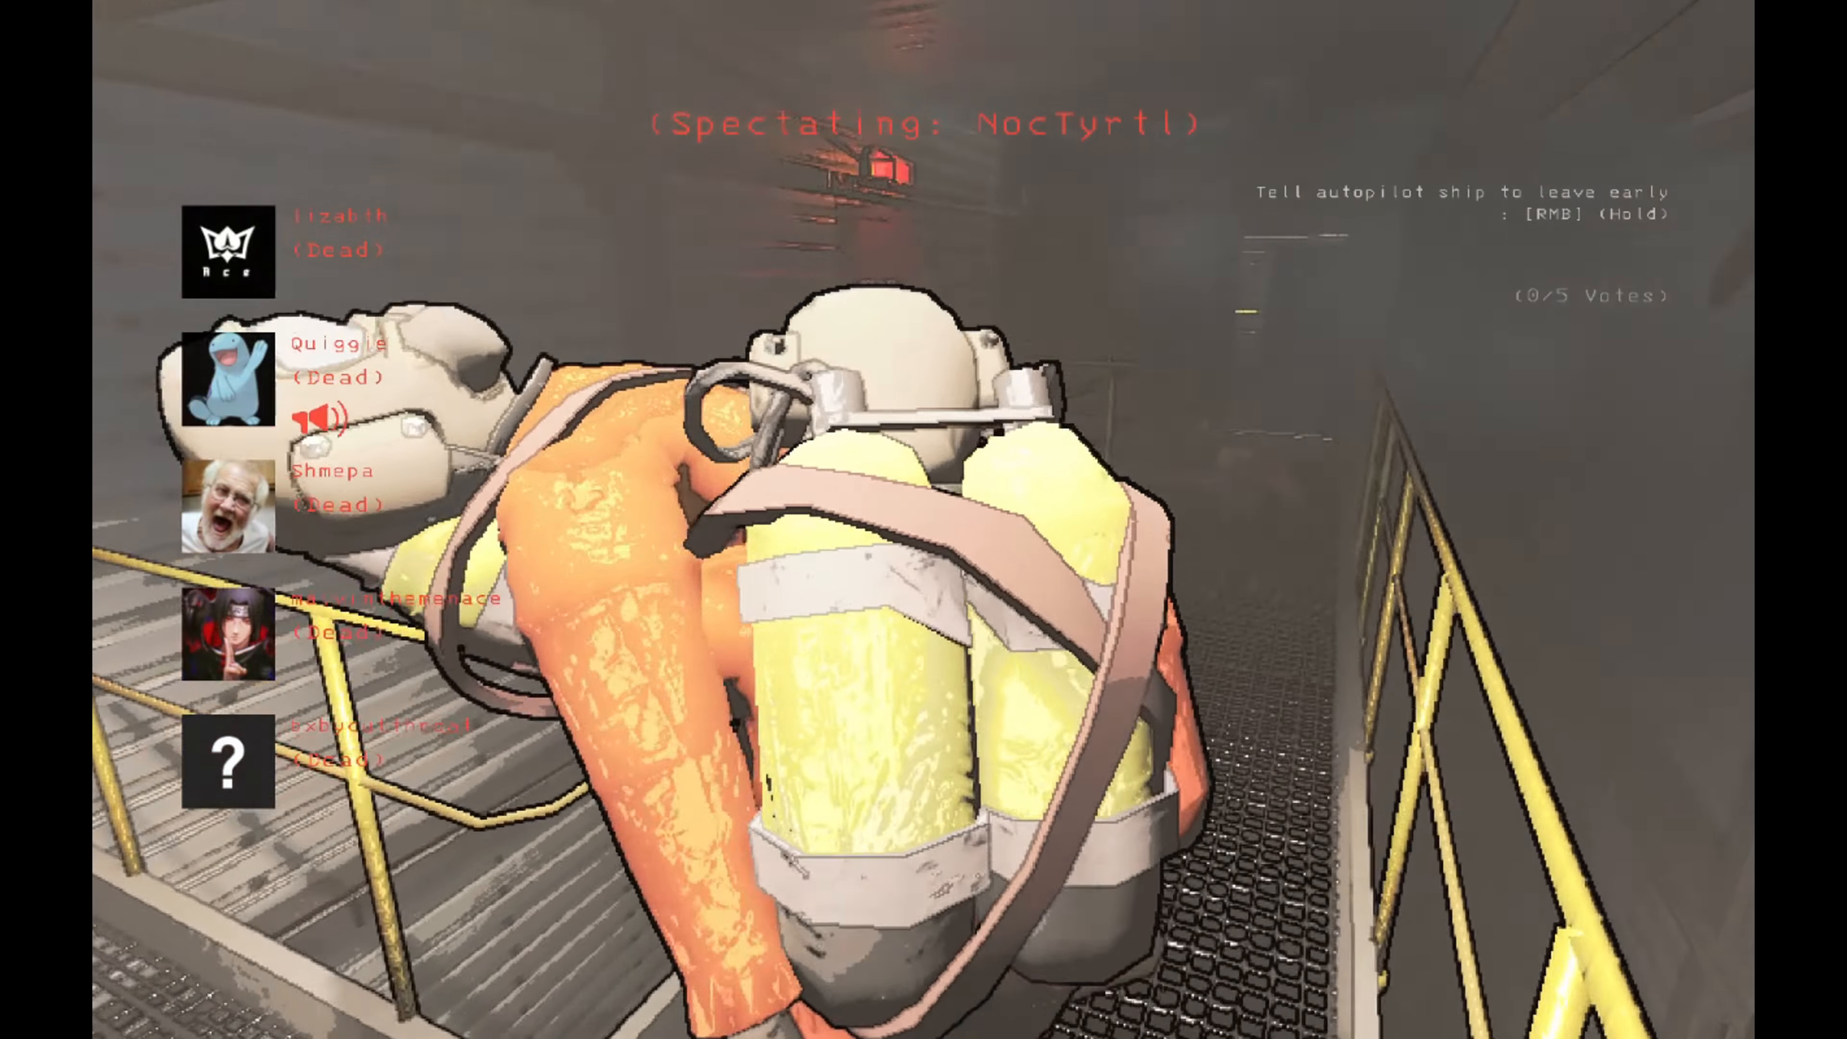
mouse_move(924, 520)
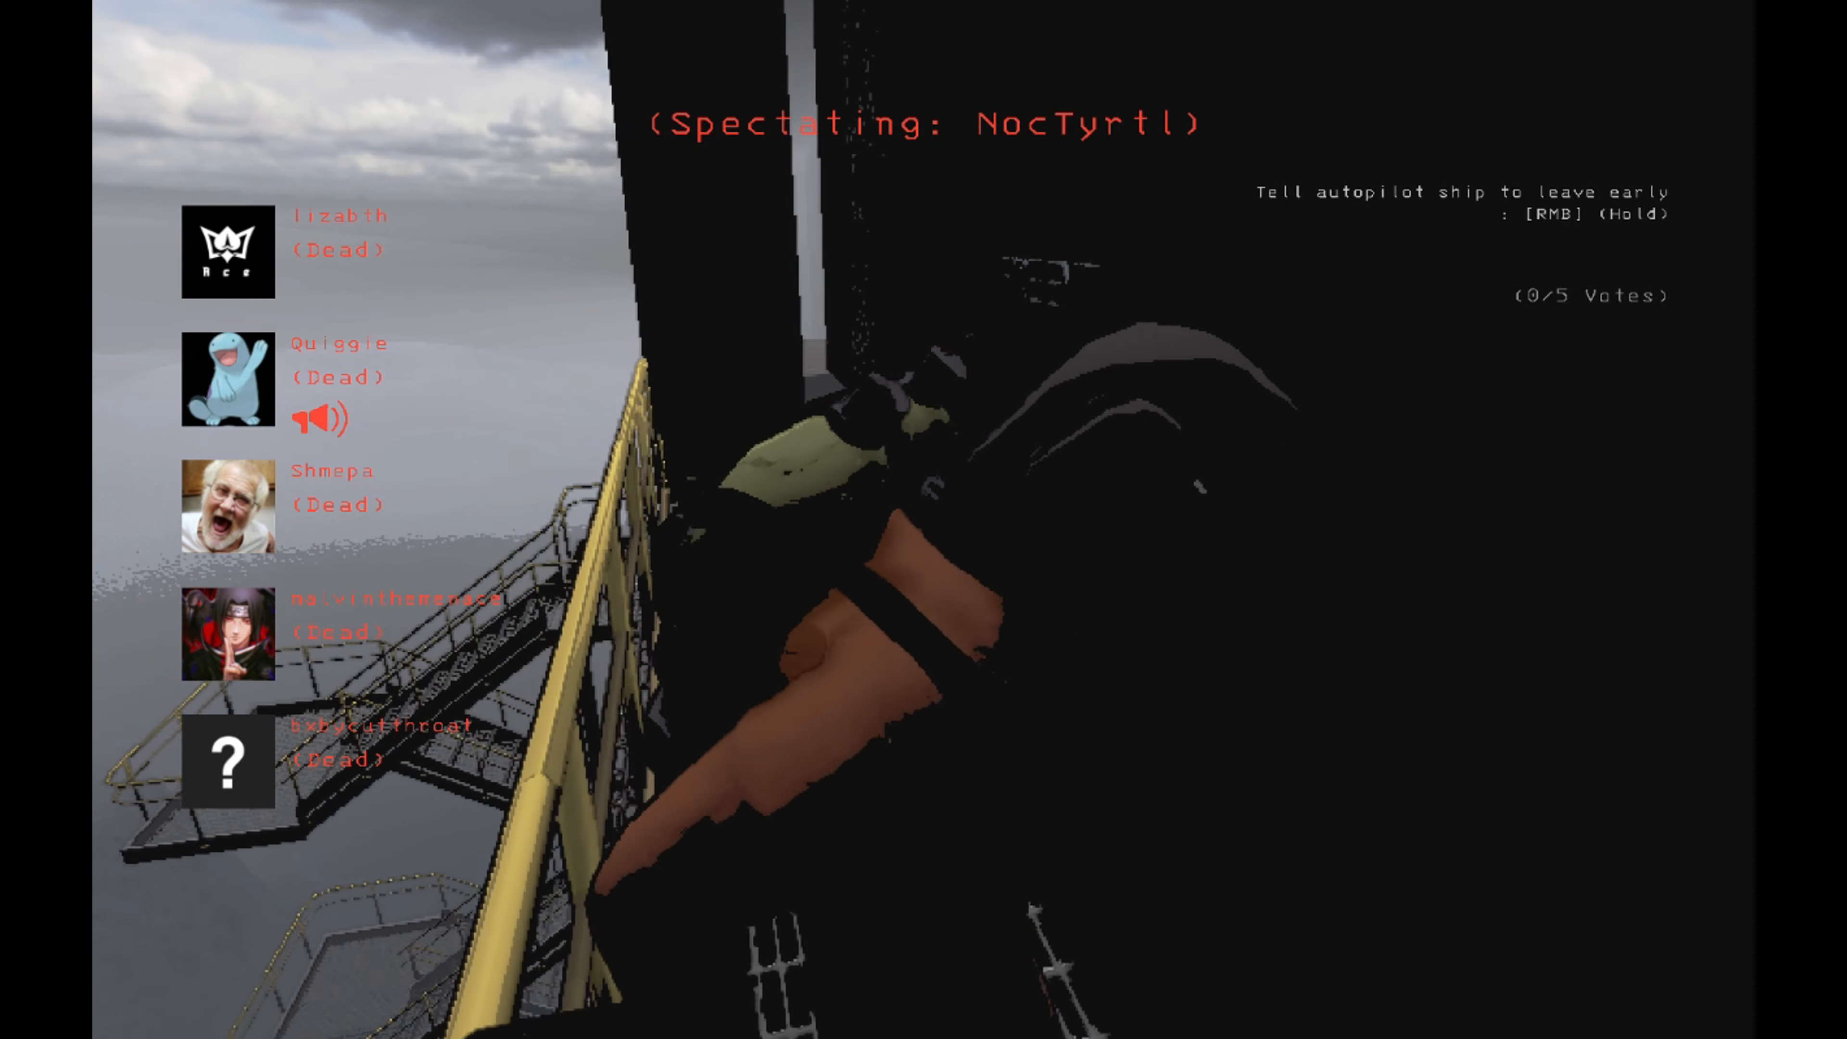
mouse_move(923, 520)
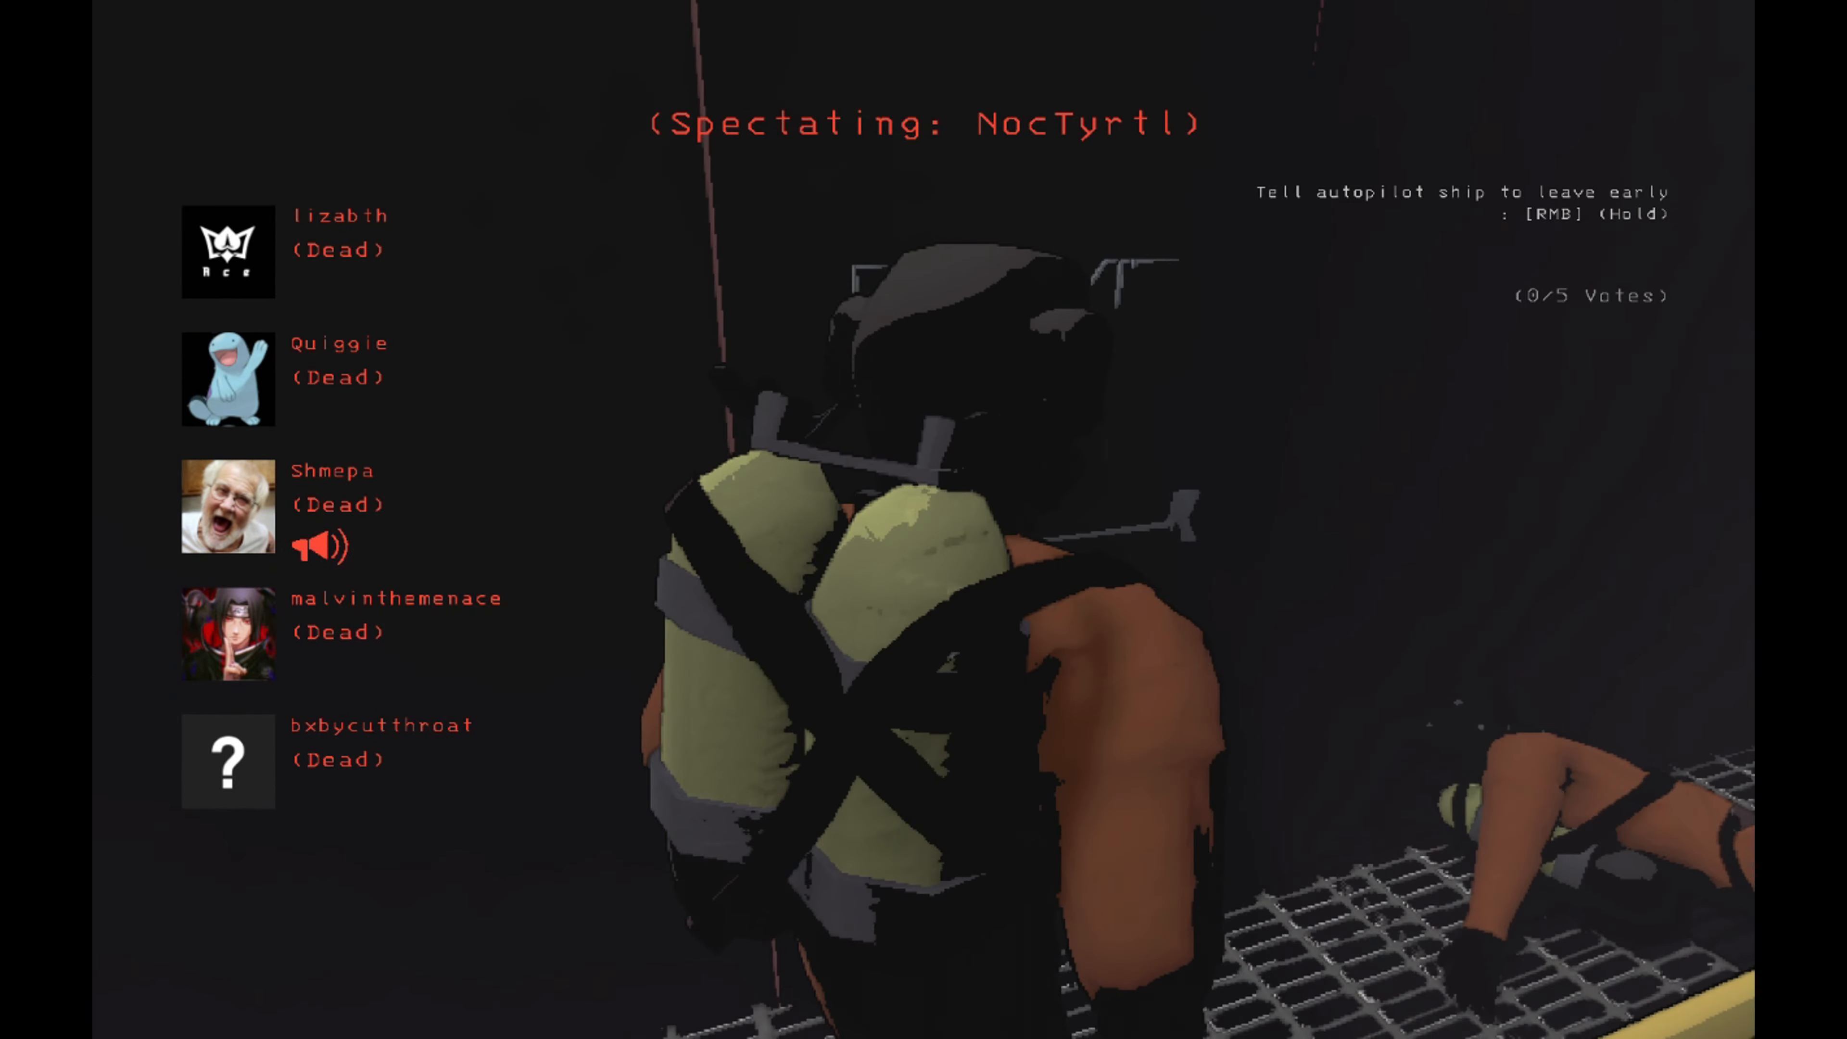
mouse_move(923, 519)
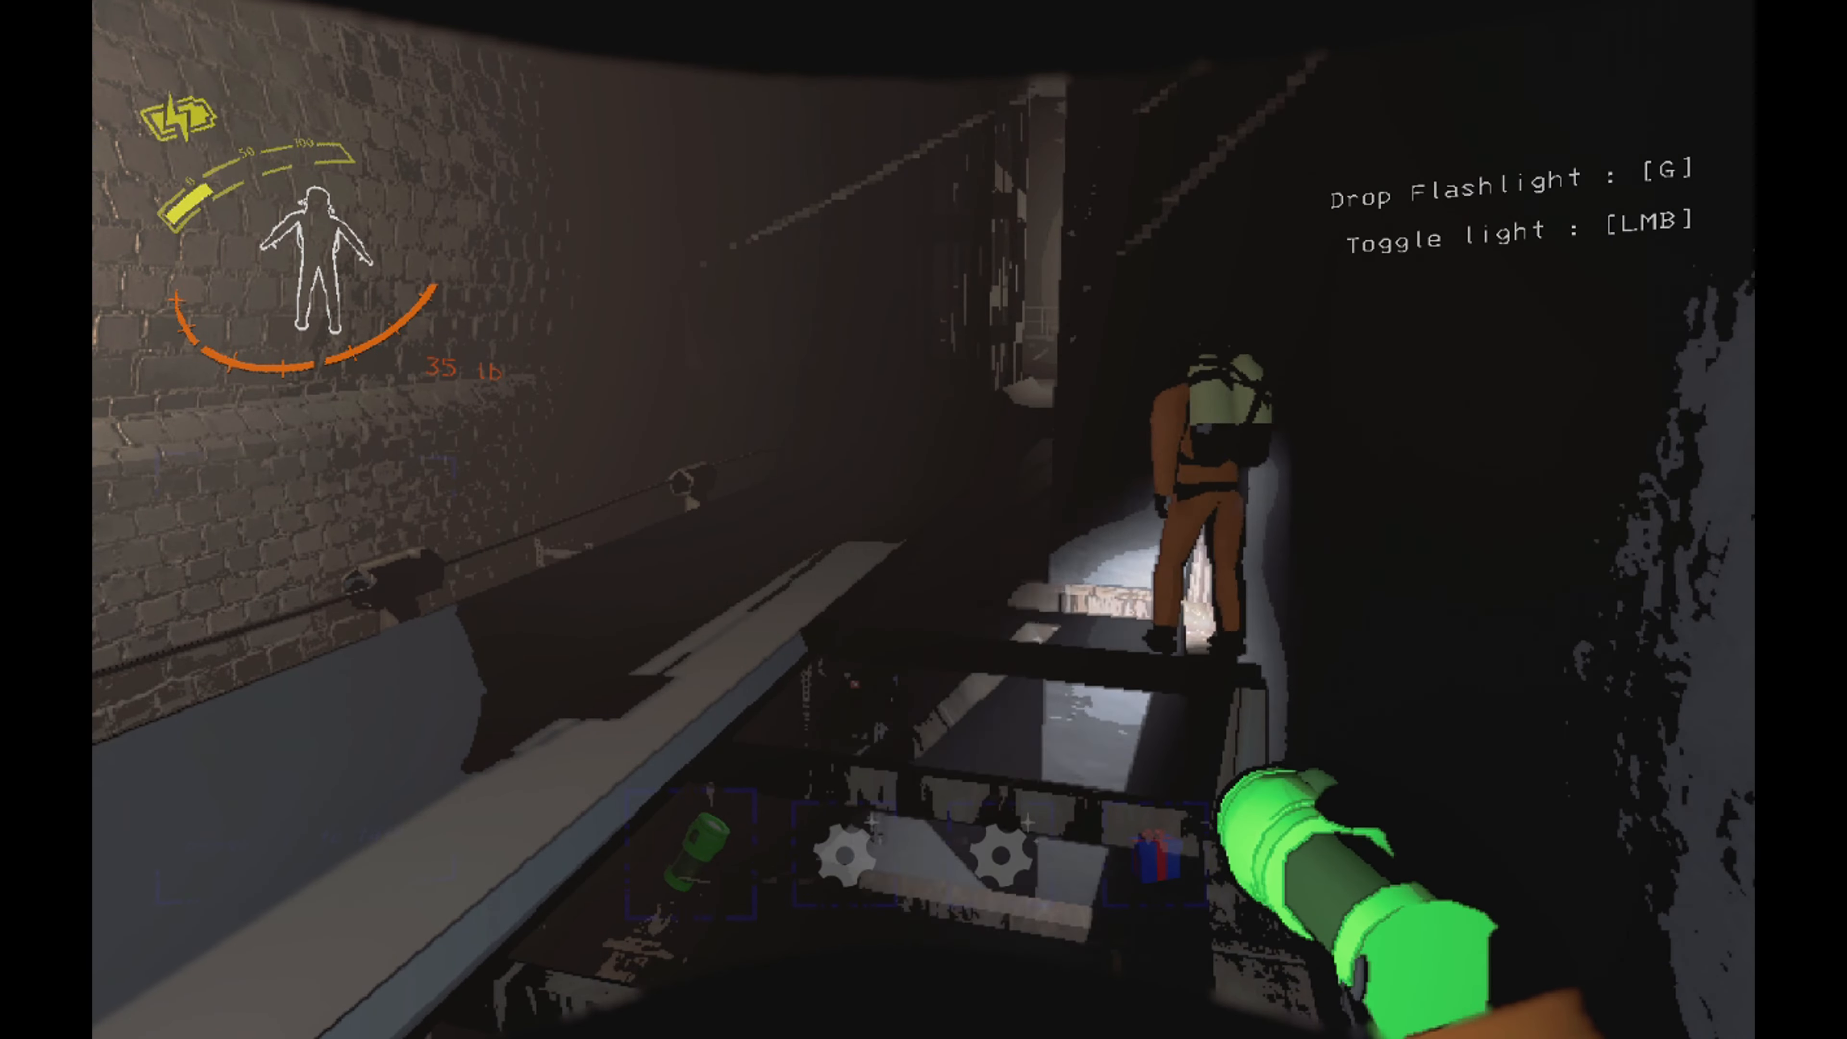
mouse_move(923, 519)
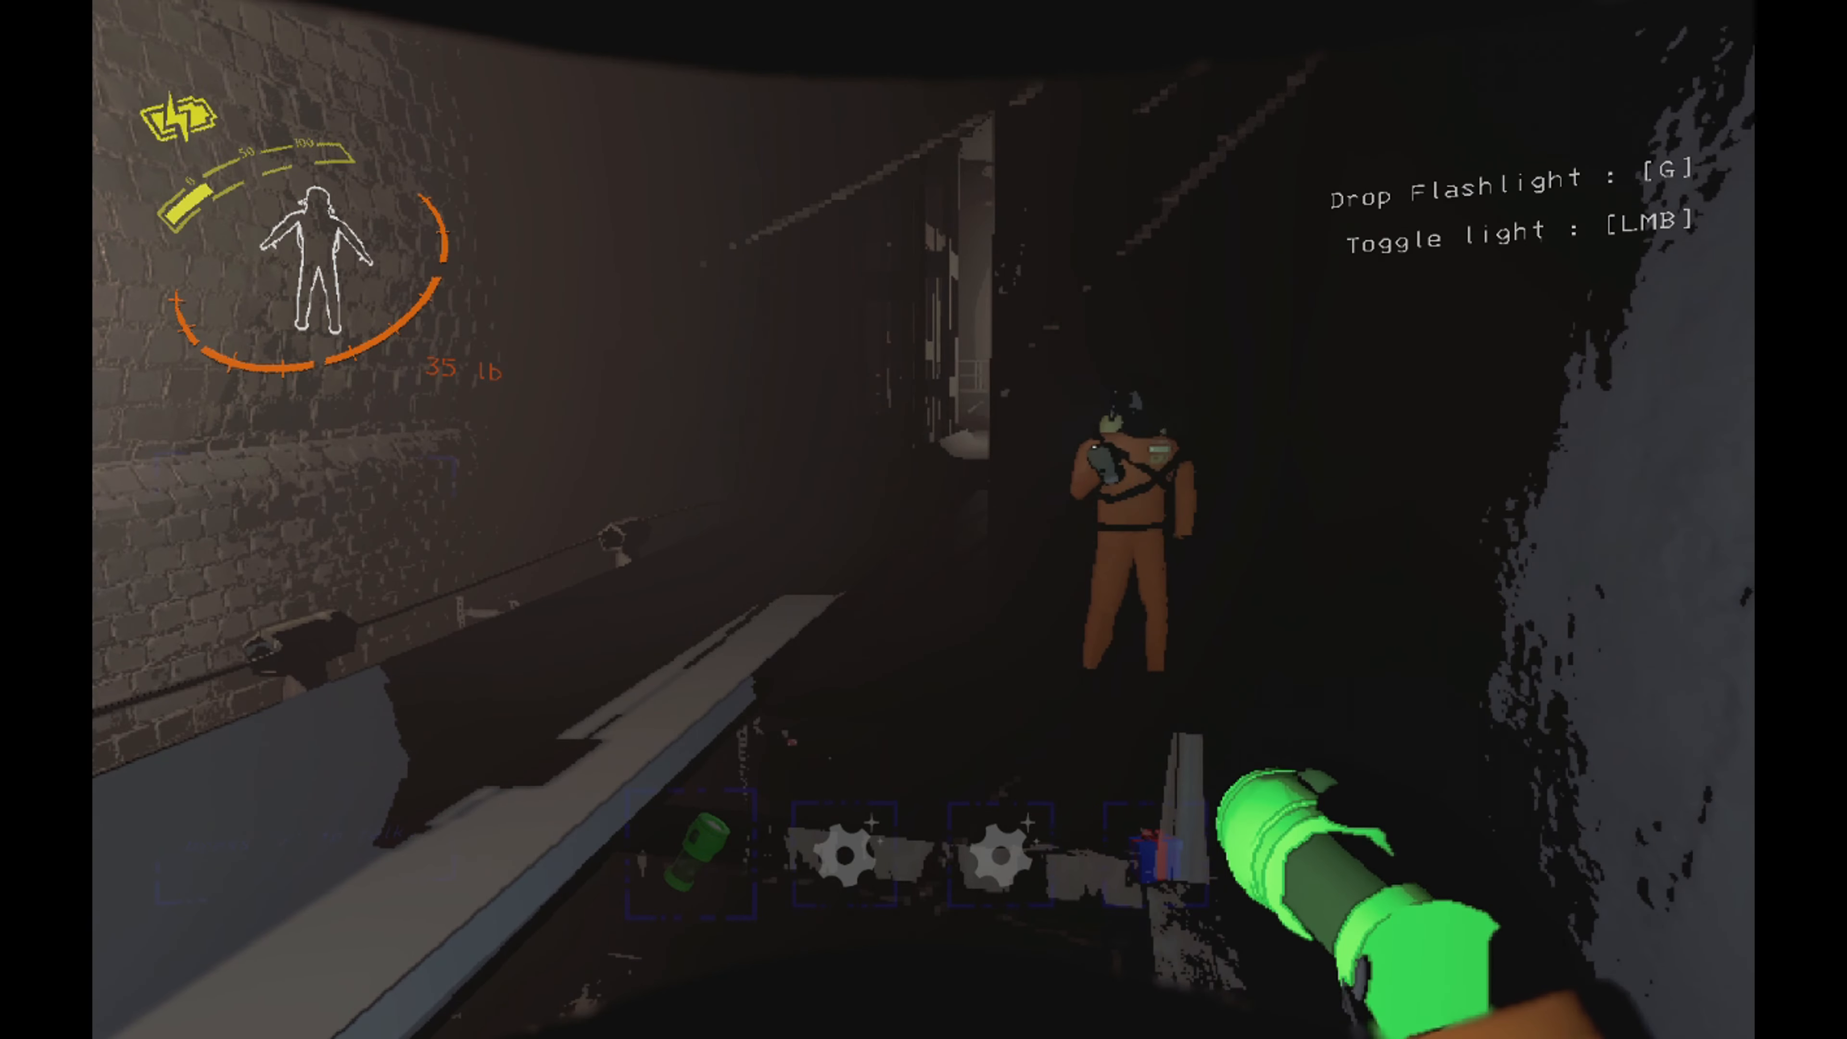